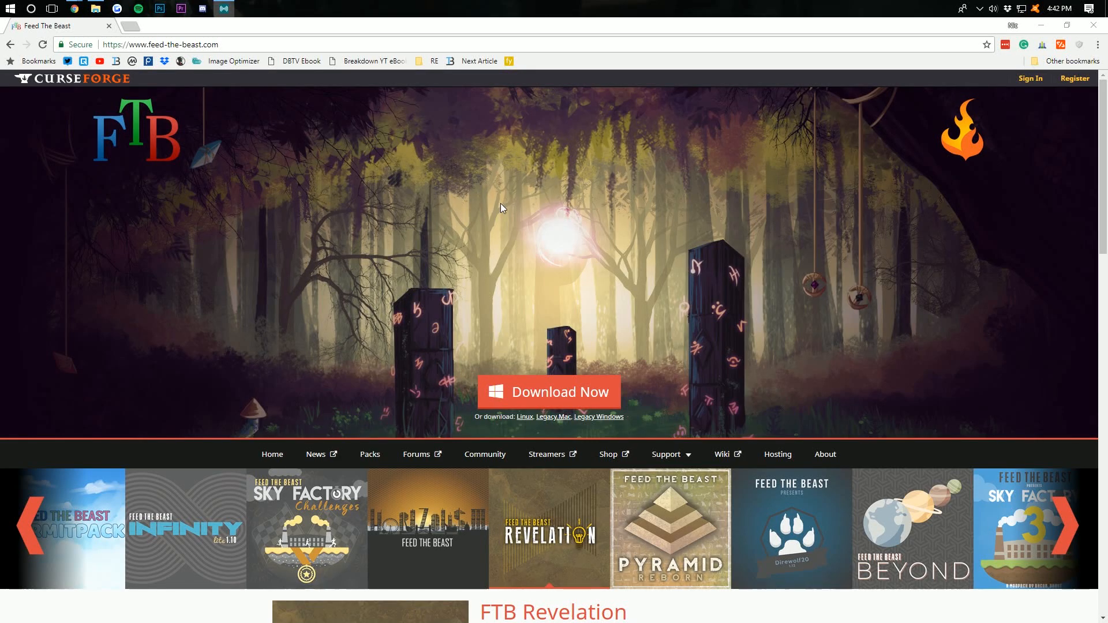
# - View the featured FTB Revelation pack (Minecraft 1.12.2) on the feed-the-beast.com homepage
pyautogui.scroll(-3)
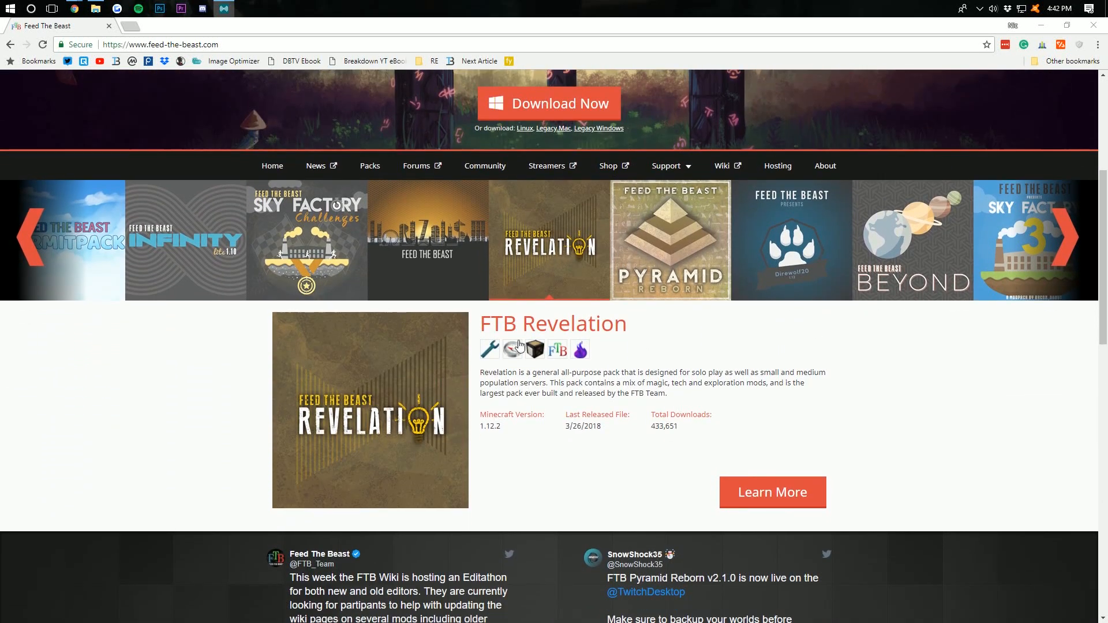
pyautogui.doubleClick(527, 323)
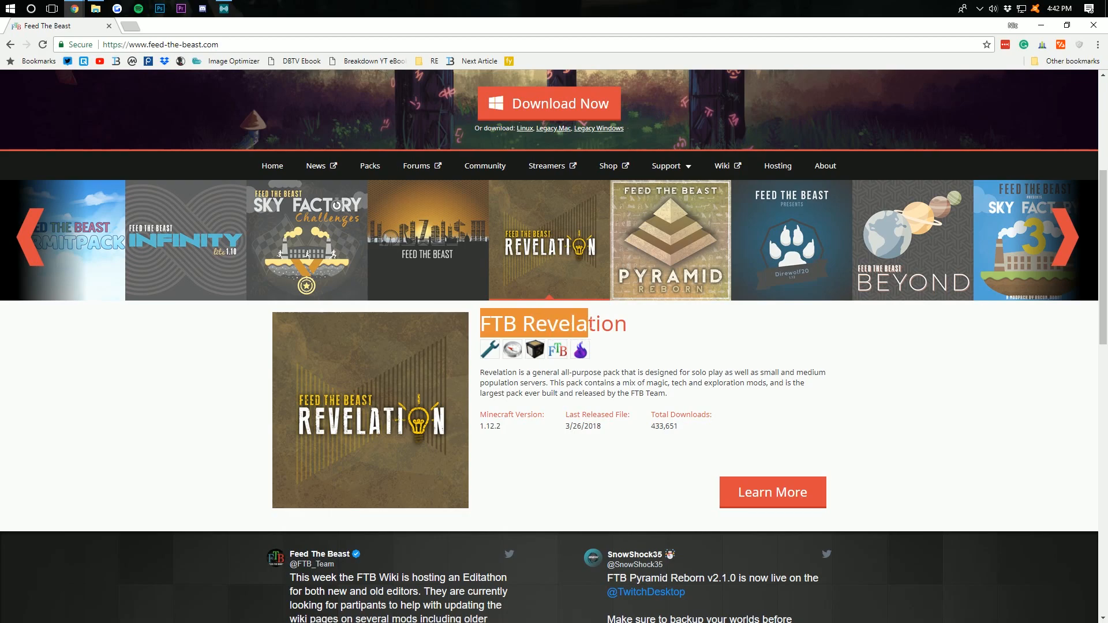
pyautogui.doubleClick(489, 426)
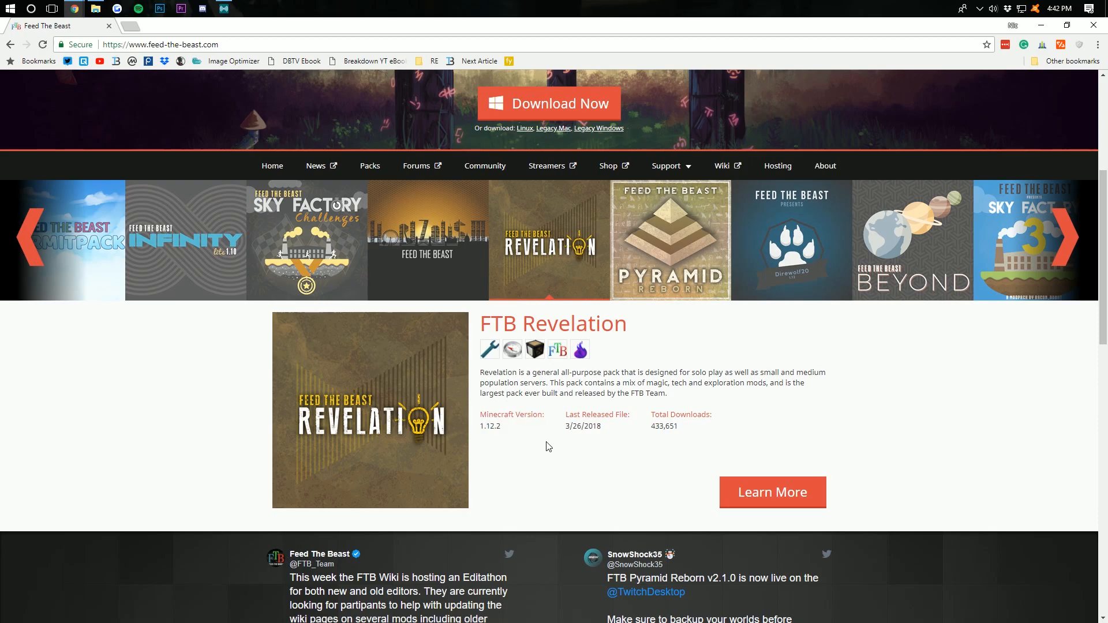
pyautogui.scroll(3)
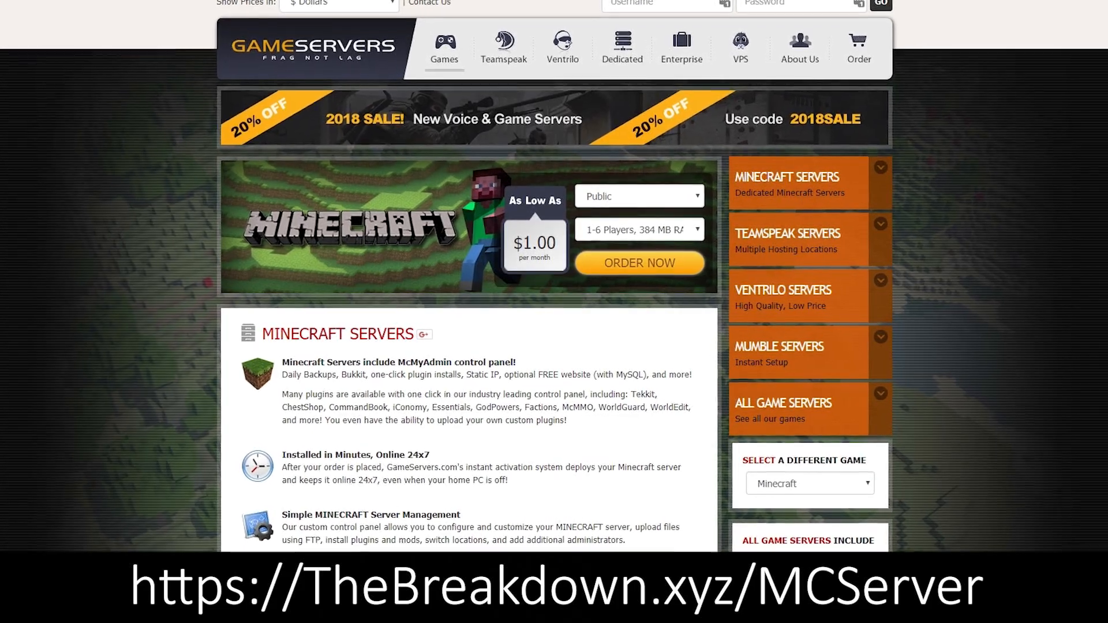
pyautogui.scroll(3)
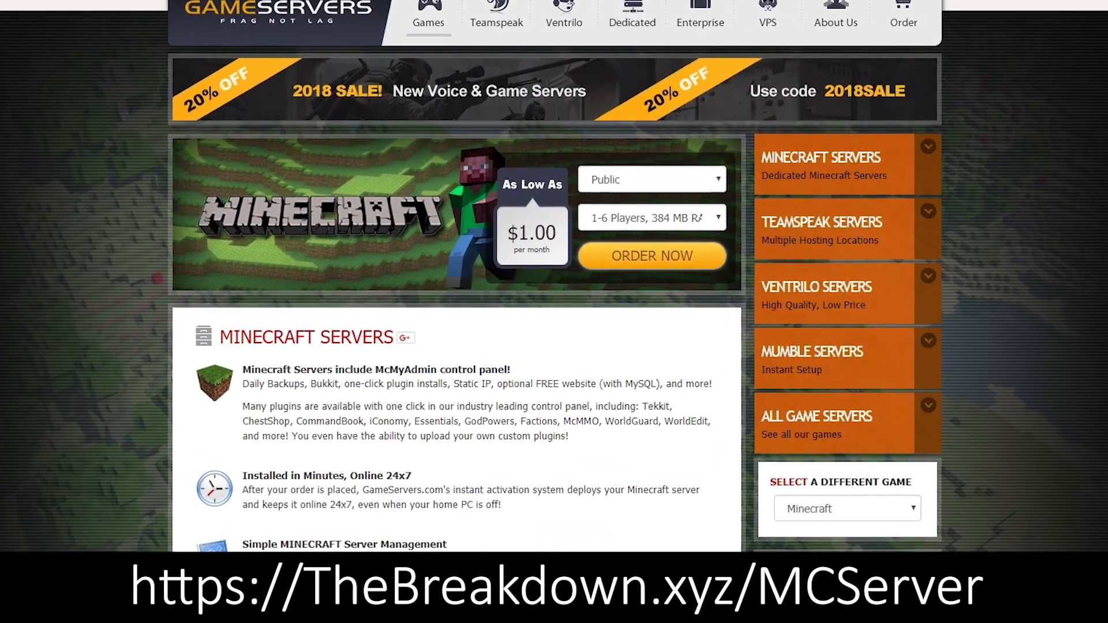
pyautogui.scroll(3)
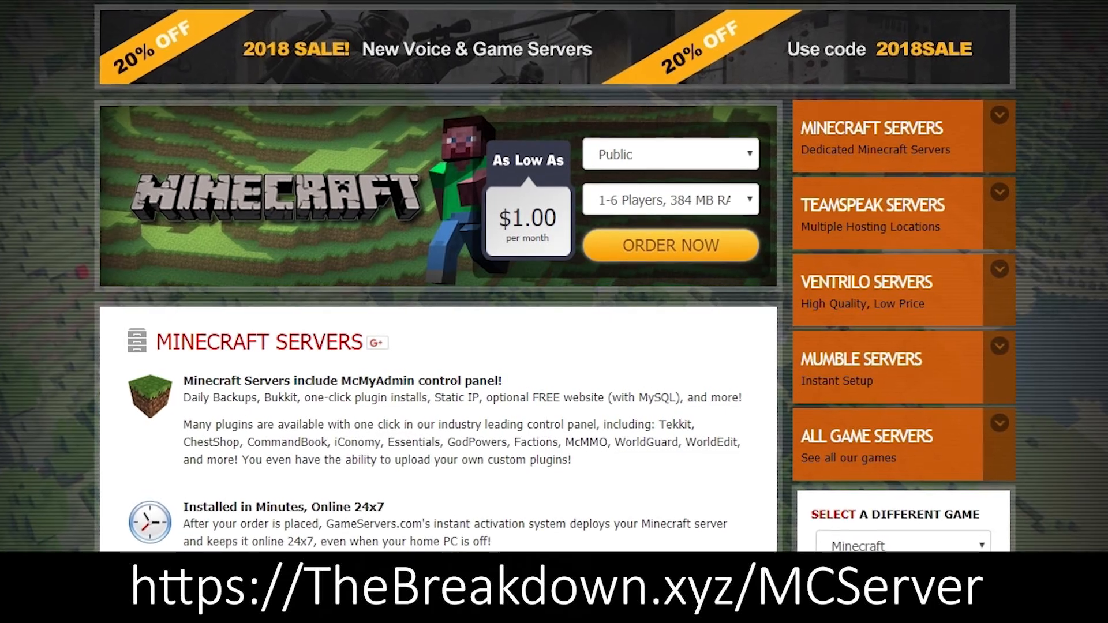
pyautogui.scroll(3)
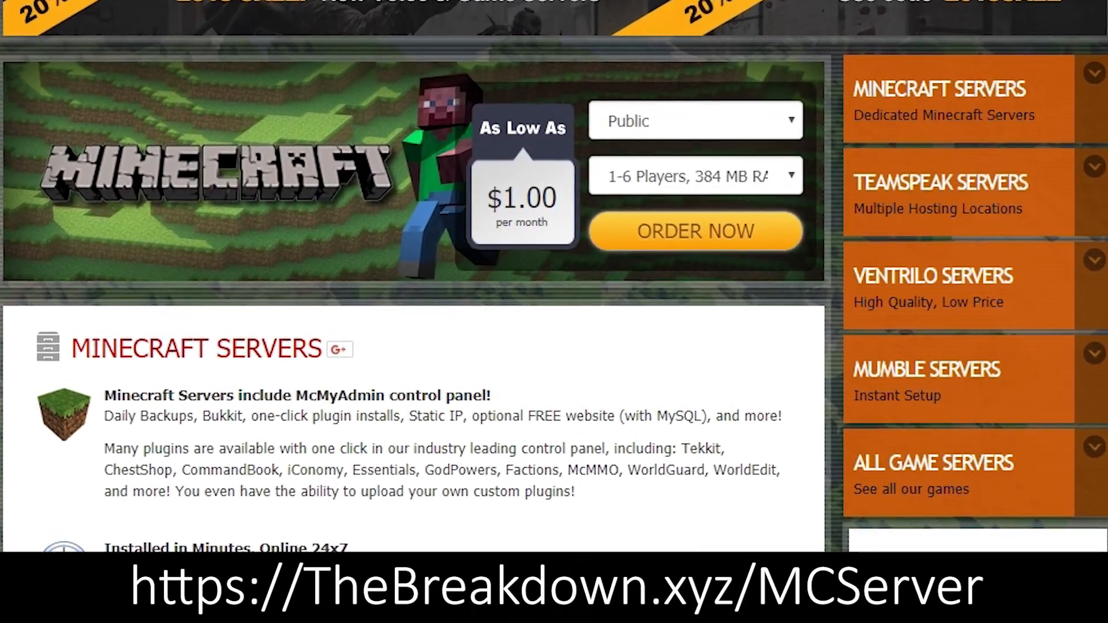
pyautogui.scroll(3)
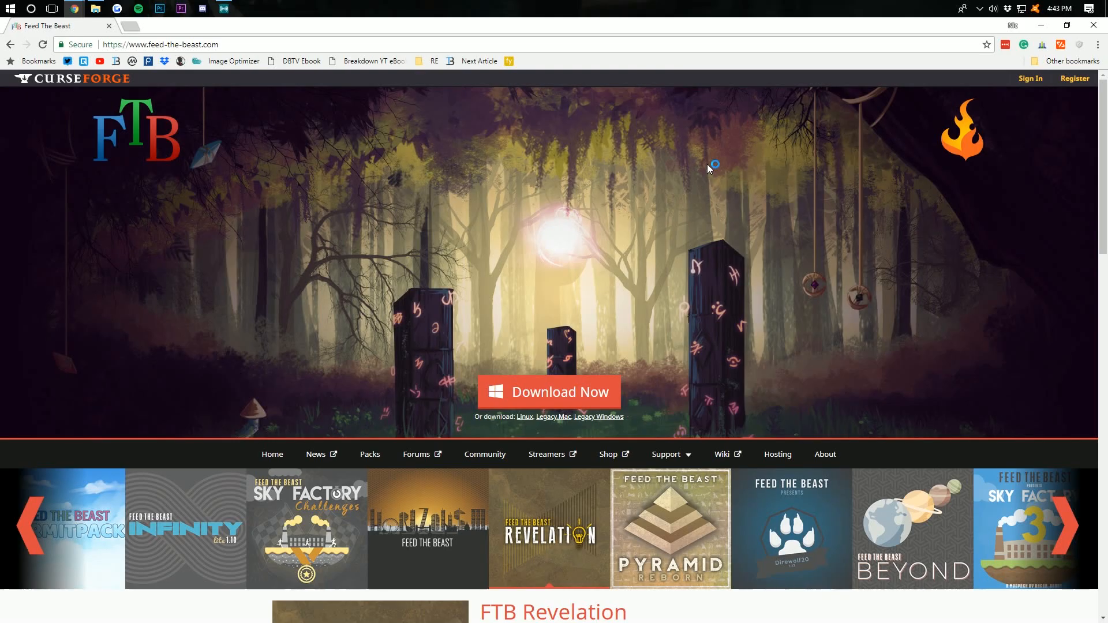
pyautogui.moveTo(710, 168)
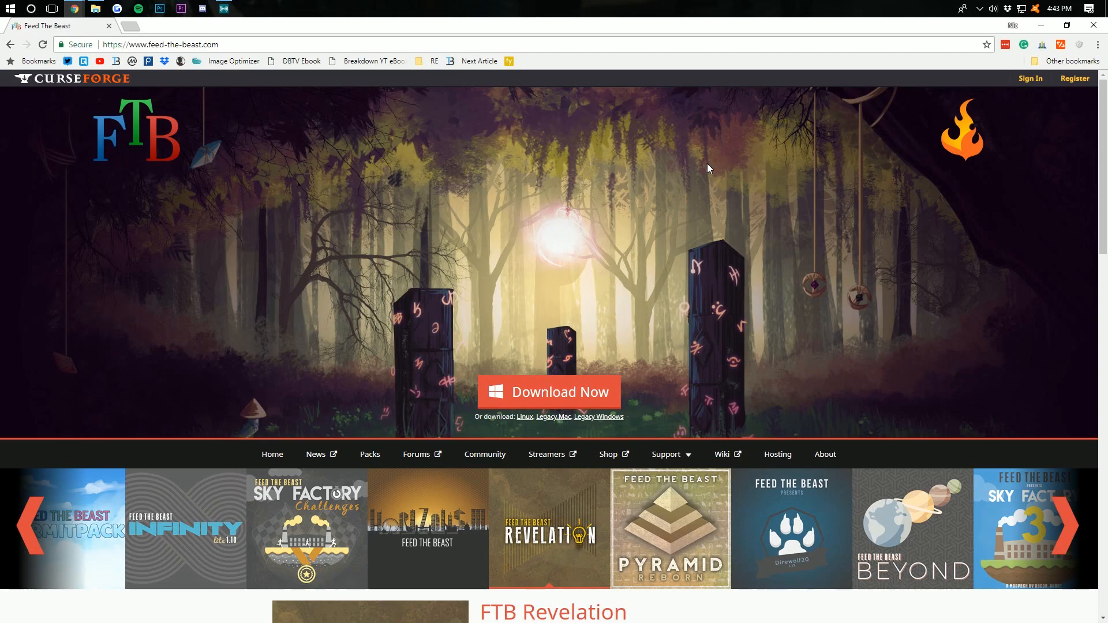
pyautogui.moveTo(535, 196)
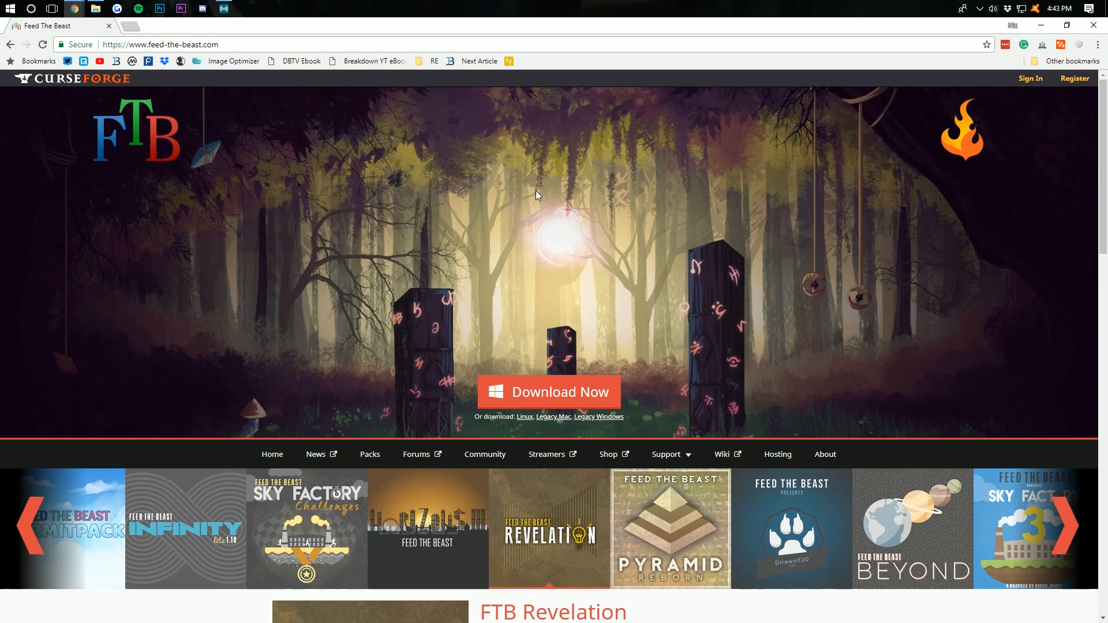
pyautogui.moveTo(354, 233)
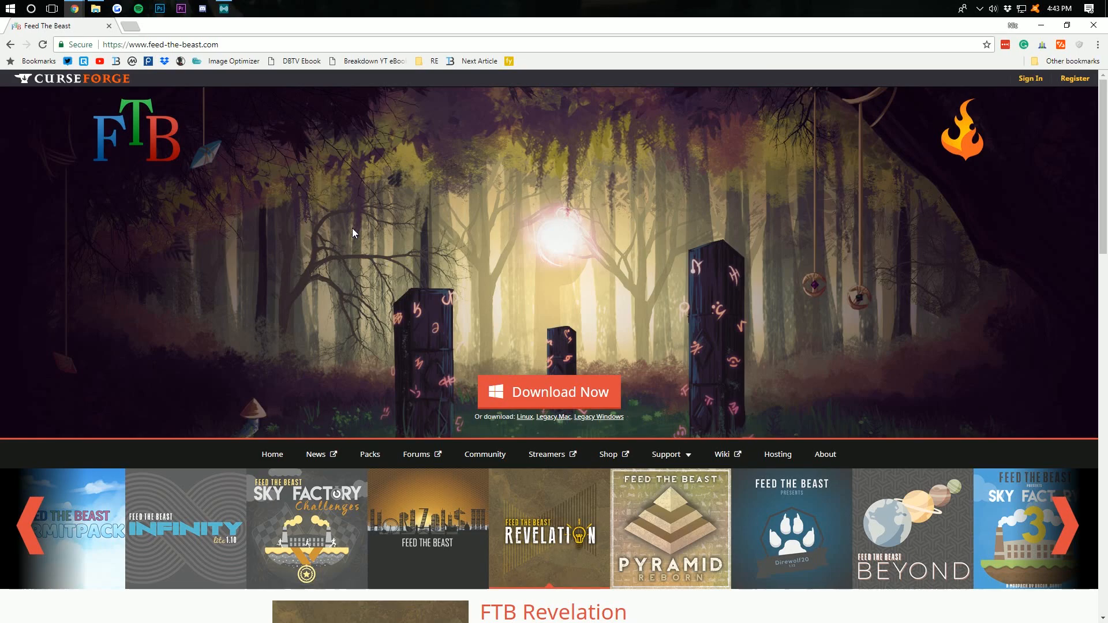
pyautogui.moveTo(388, 224)
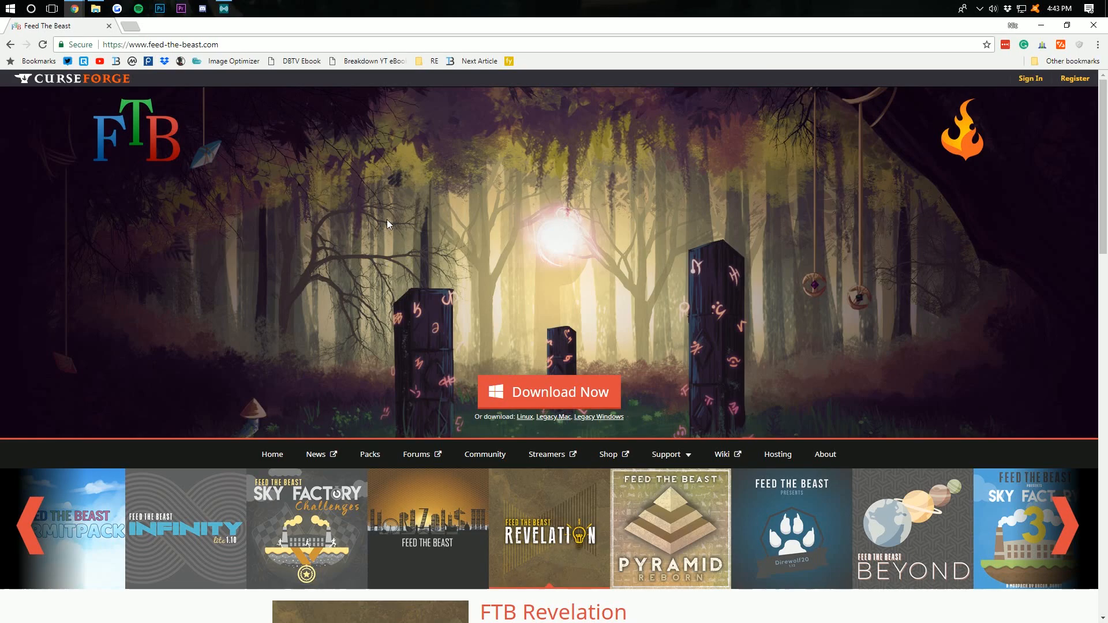
pyautogui.moveTo(490, 391)
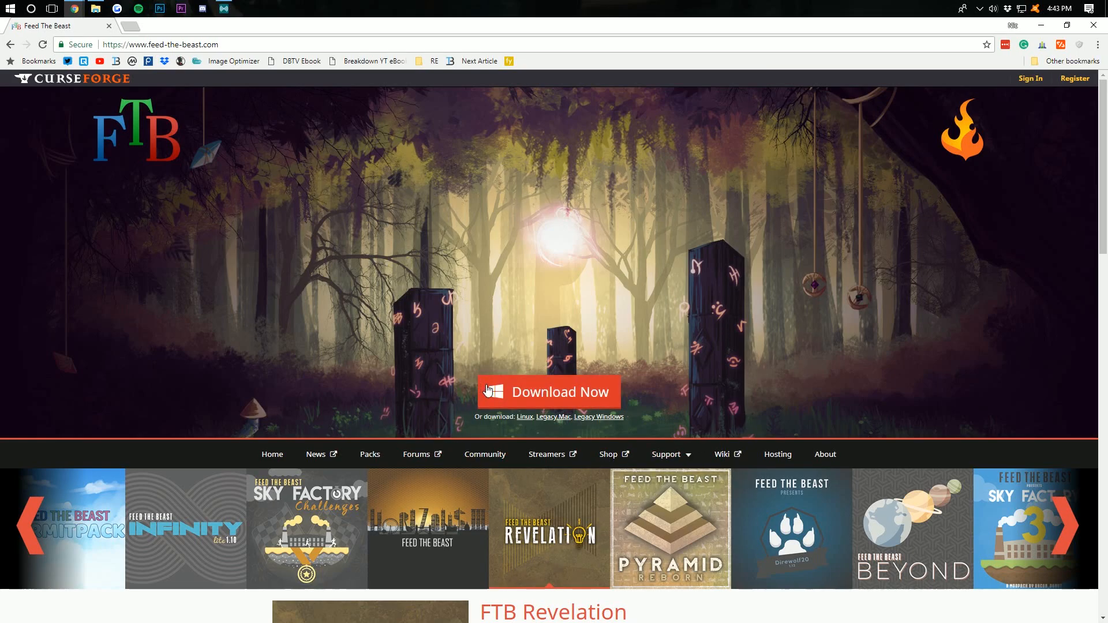
pyautogui.moveTo(546, 394)
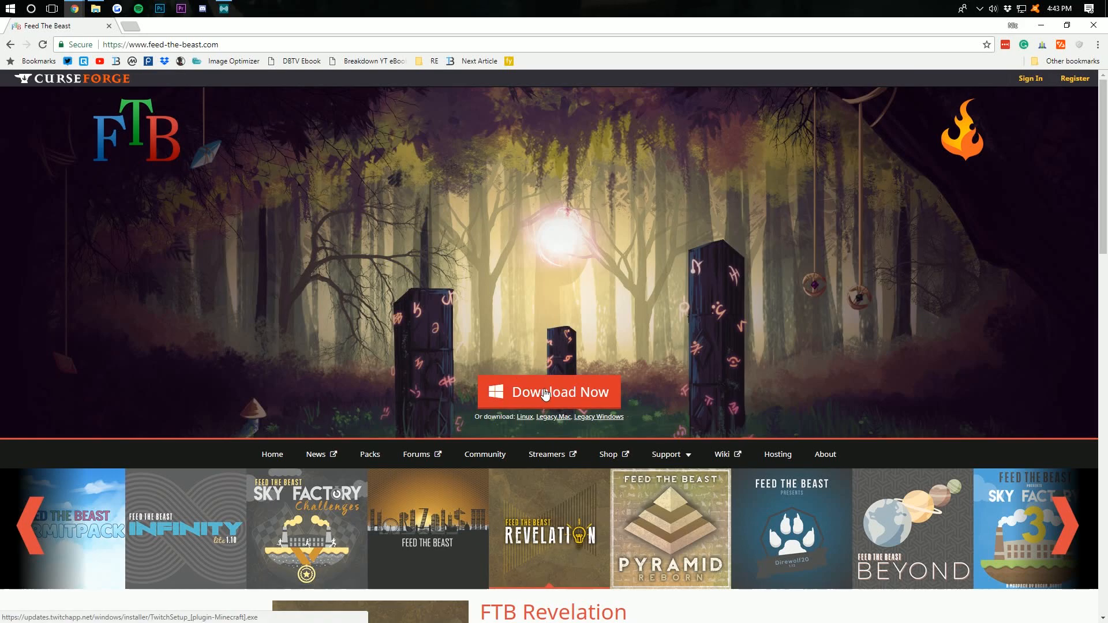
# - Download the TwitchSetup installer via the Download Now button
pyautogui.click(548, 393)
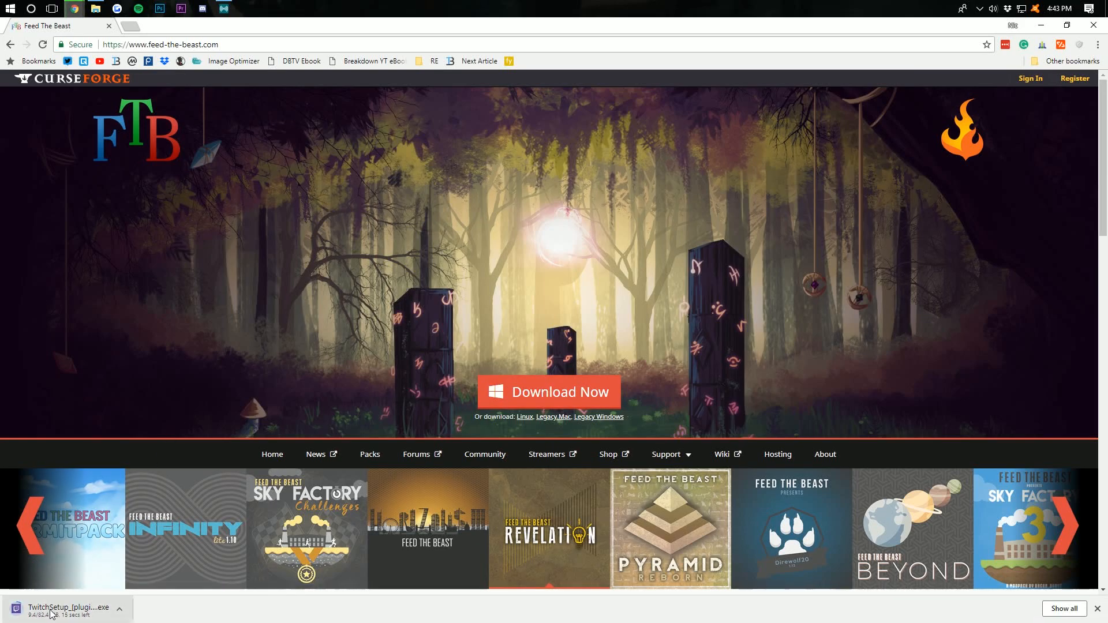
pyautogui.moveTo(71, 606)
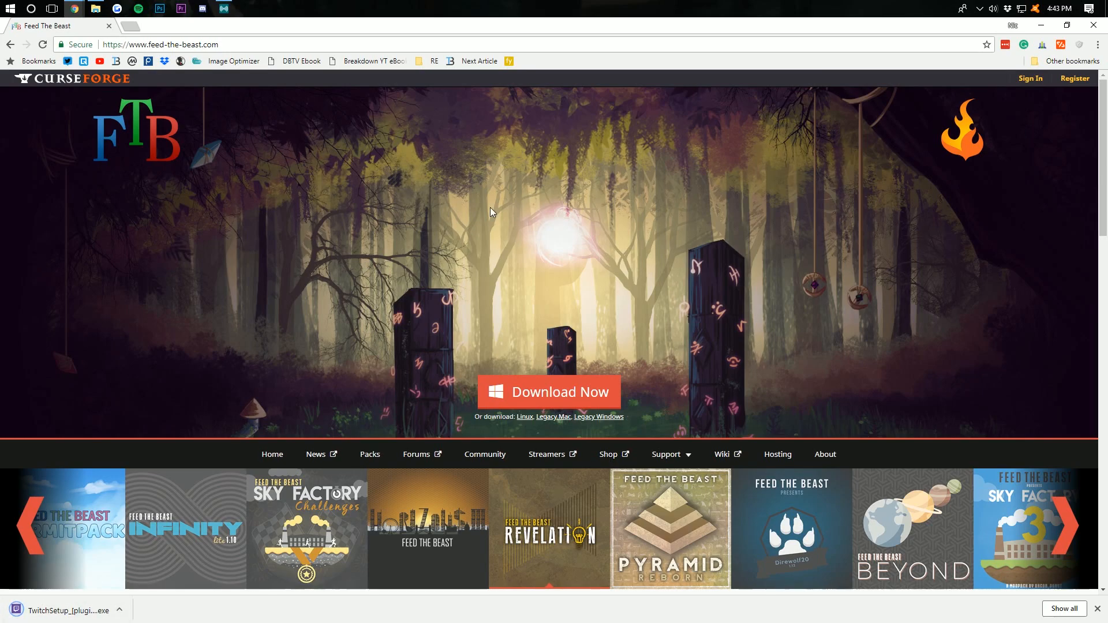
pyautogui.moveTo(1038, 26)
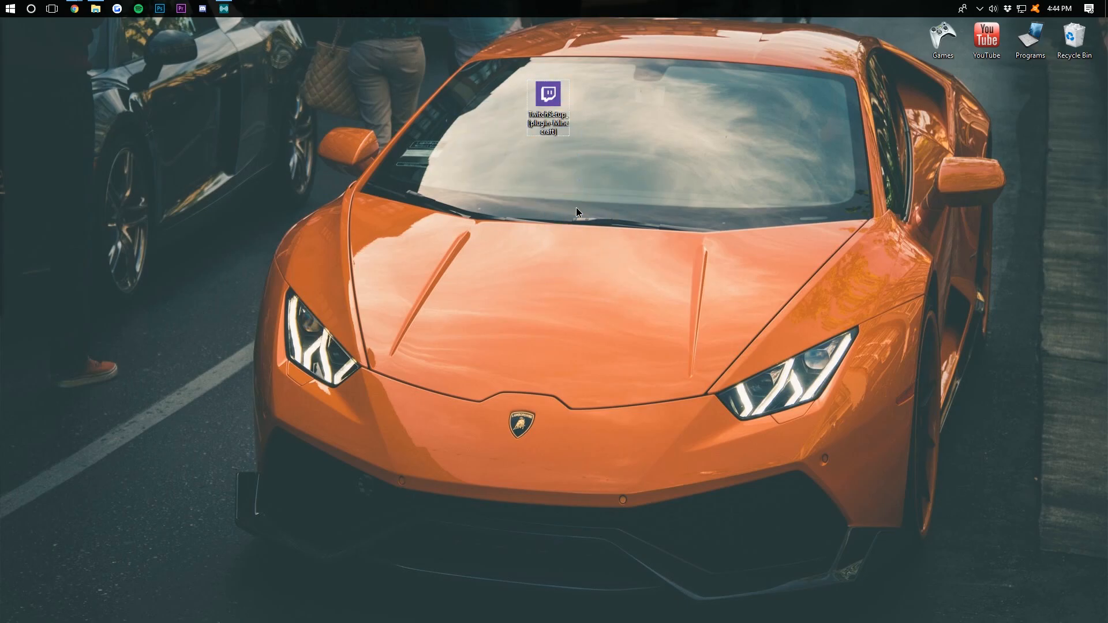
pyautogui.moveTo(530, 112)
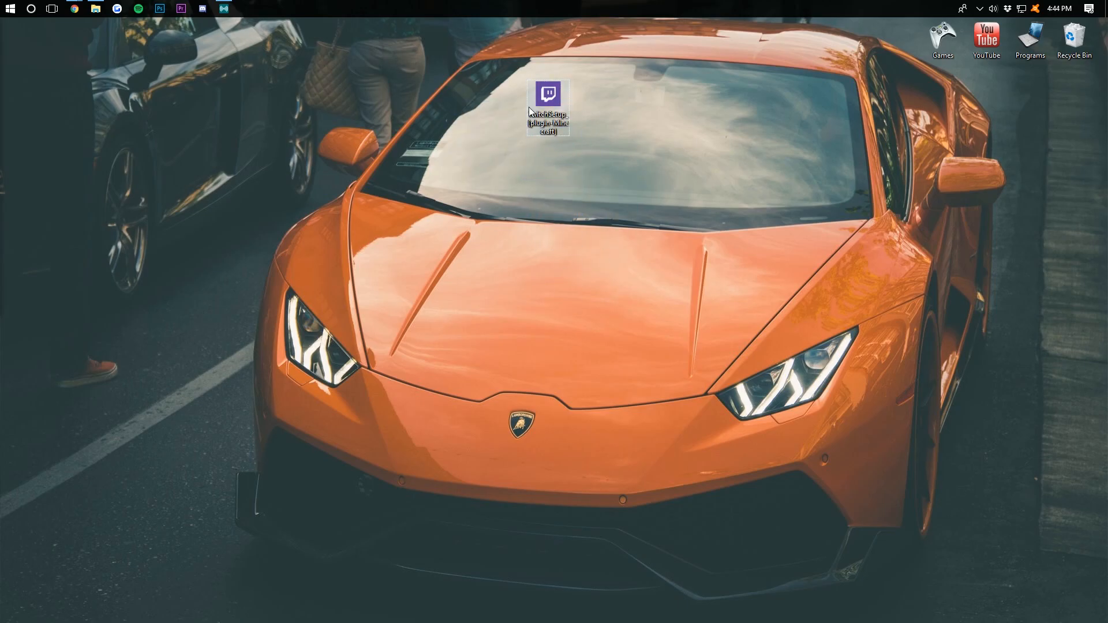
# - Run the downloaded TwitchSetup installer and install the Twitch app
pyautogui.click(547, 106)
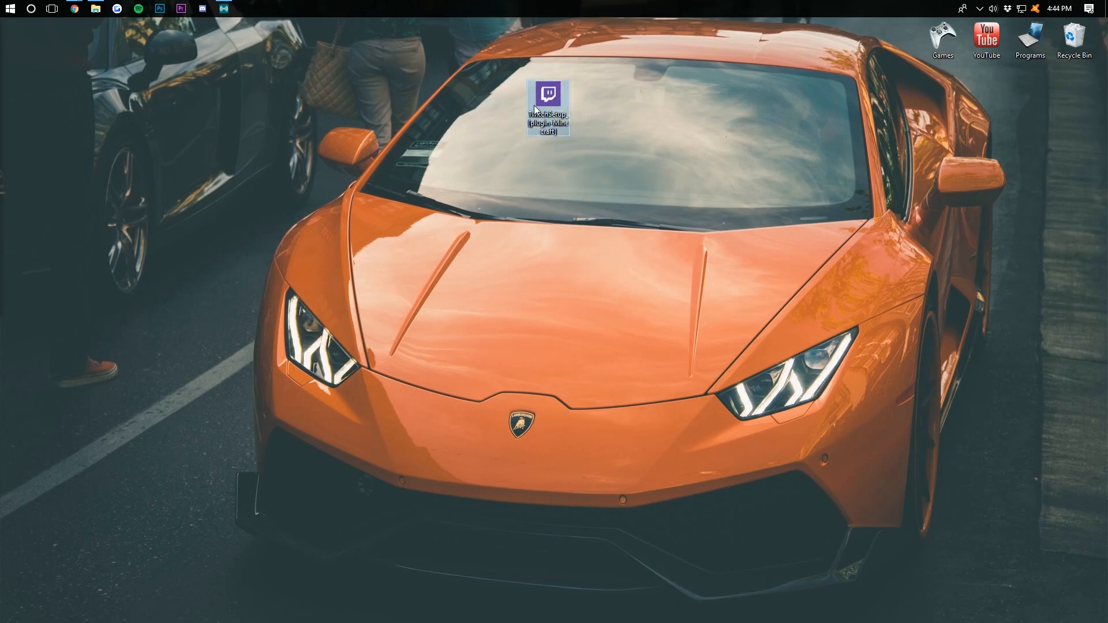
pyautogui.click(396, 373)
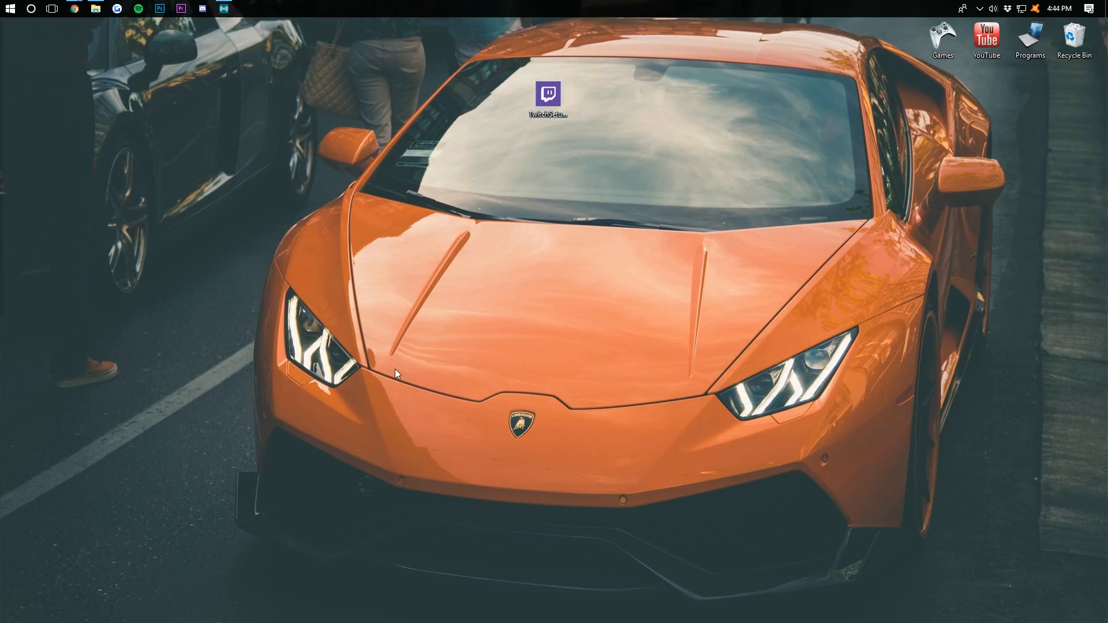
pyautogui.doubleClick(547, 96)
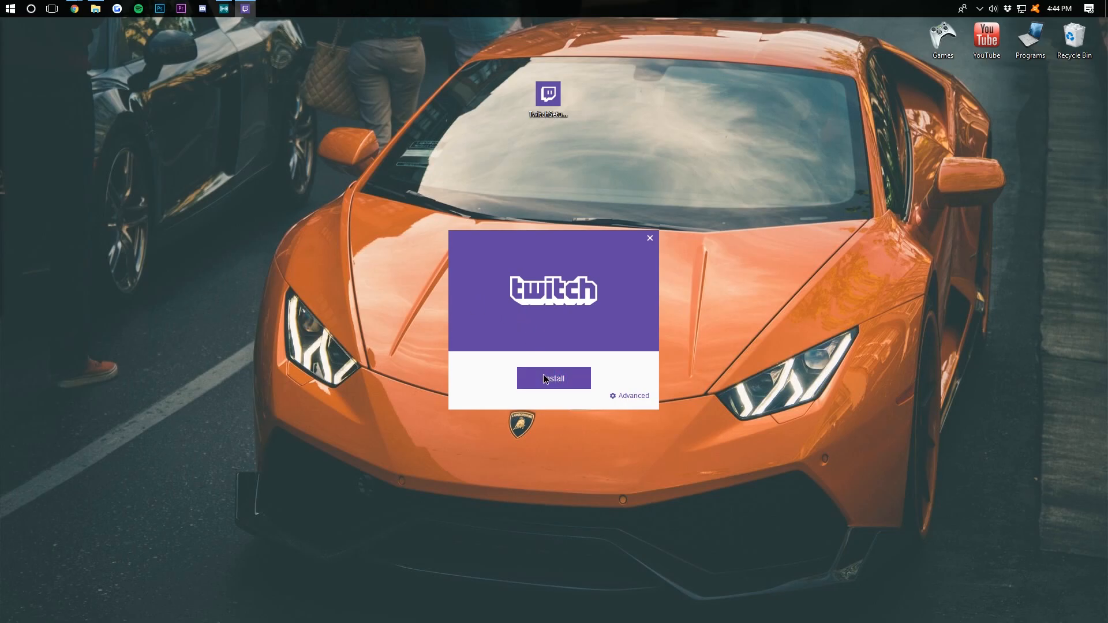
pyautogui.click(553, 378)
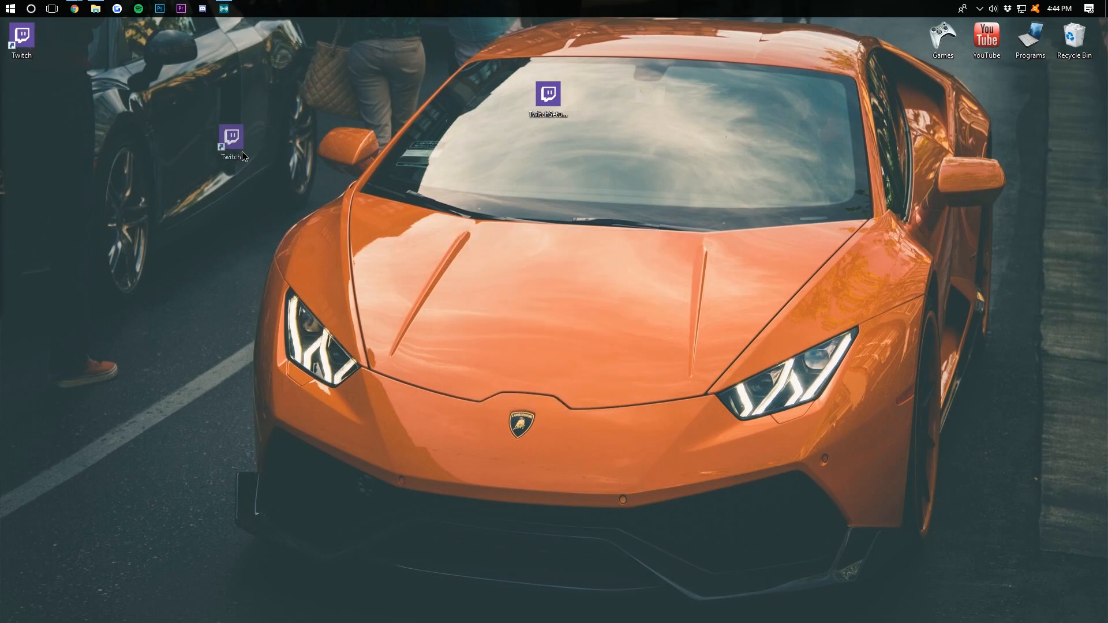
# - Move the new Twitch shortcut beside the setup file and launch the Twitch desktop app
pyautogui.moveTo(230, 138); pyautogui.dragTo(460, 99)
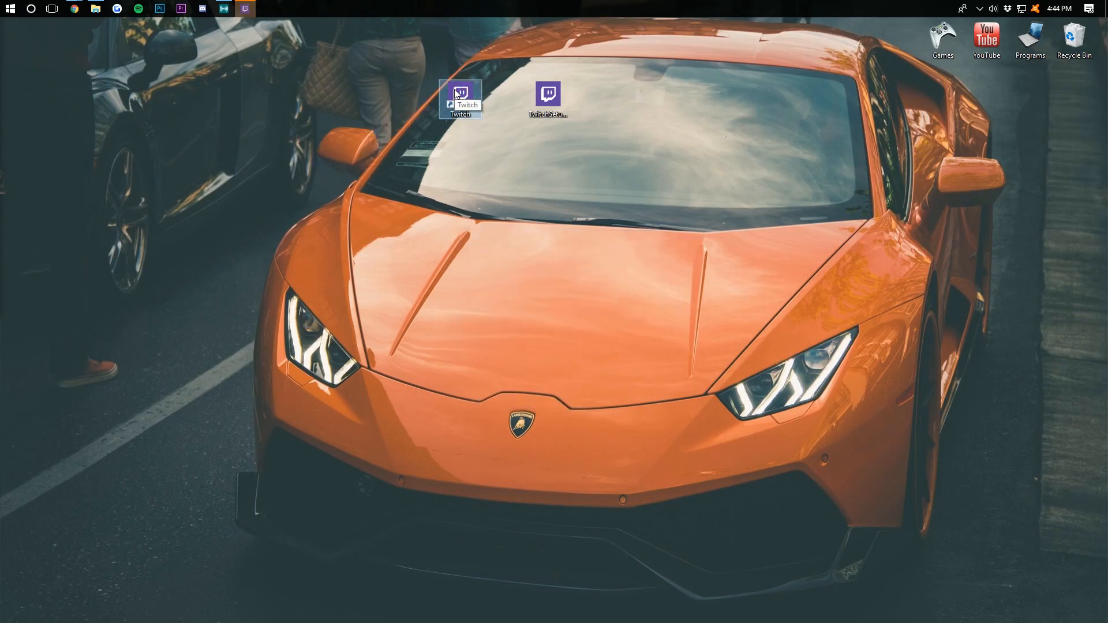
pyautogui.doubleClick(461, 98)
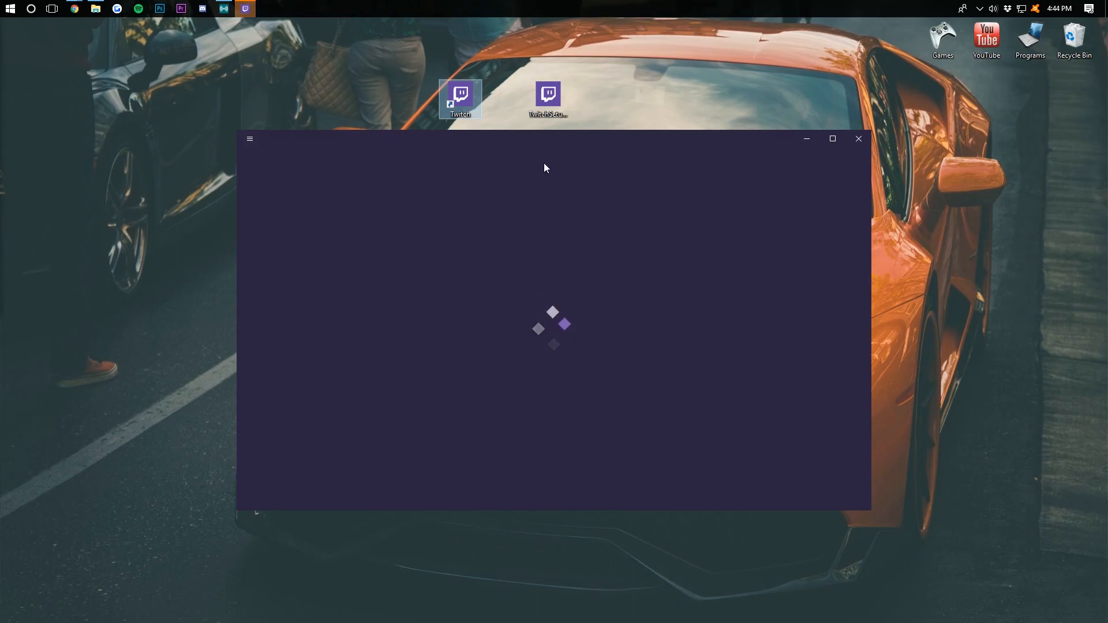
pyautogui.moveTo(635, 327)
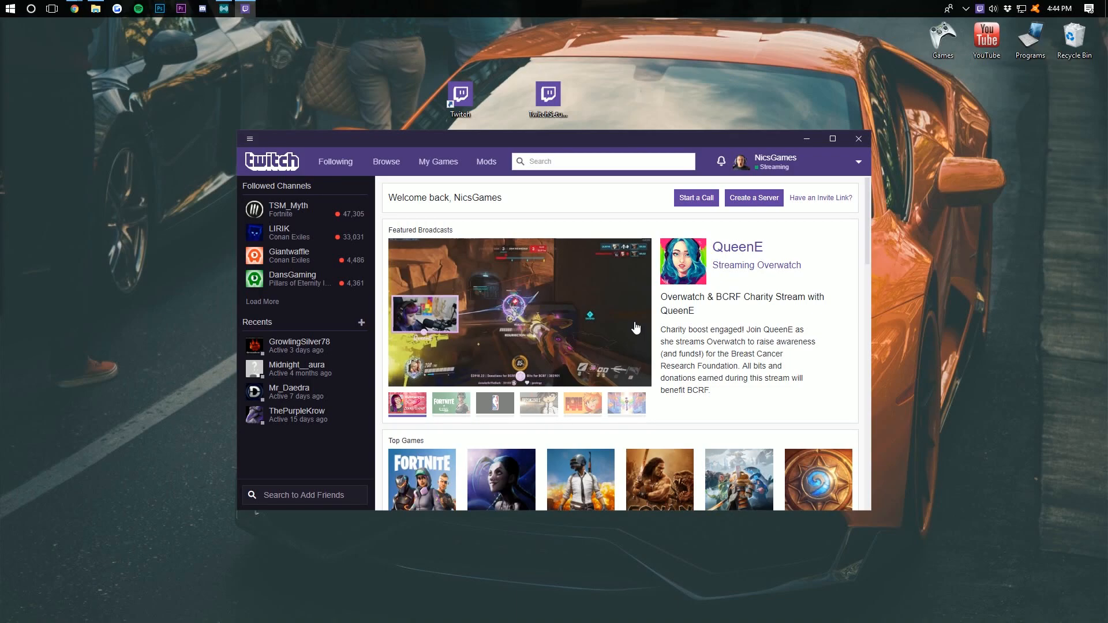
pyautogui.moveTo(601, 311)
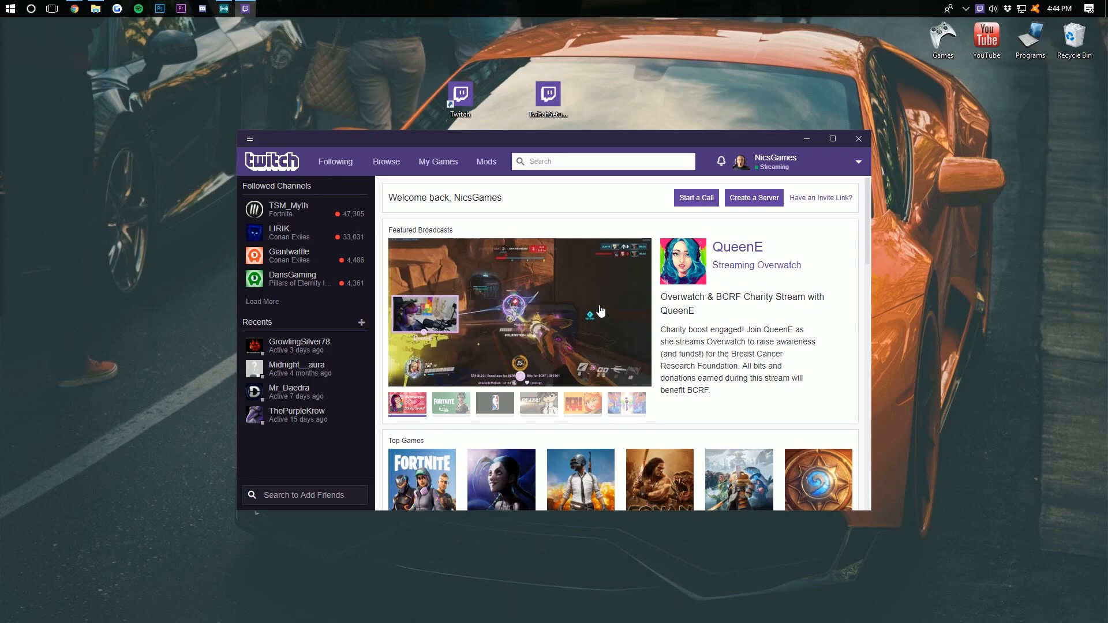
pyautogui.moveTo(673, 249)
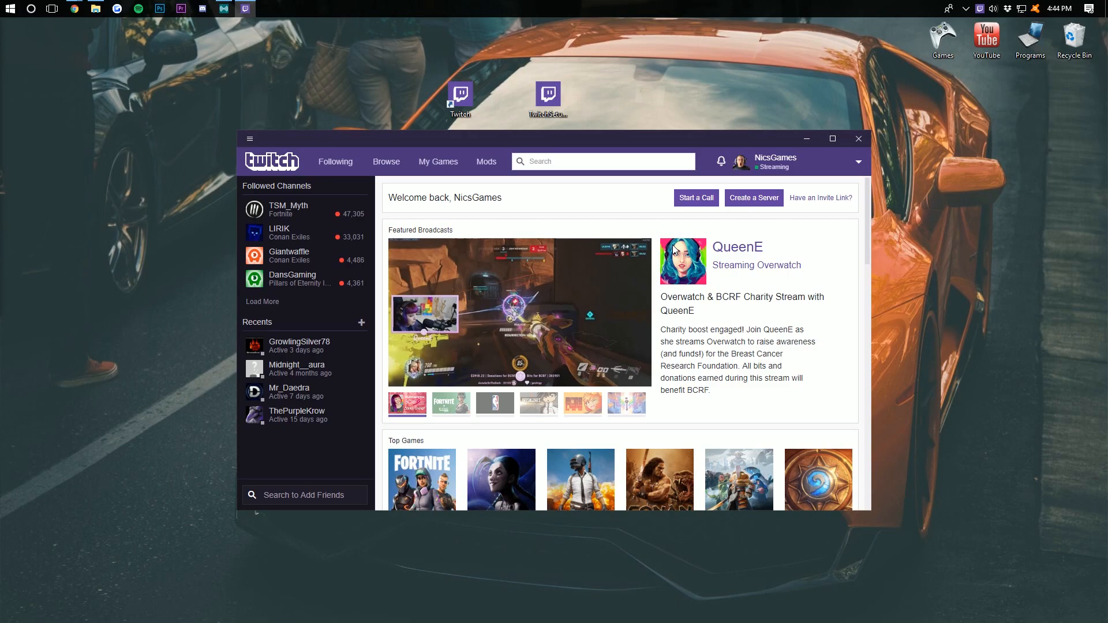
pyautogui.moveTo(486, 162)
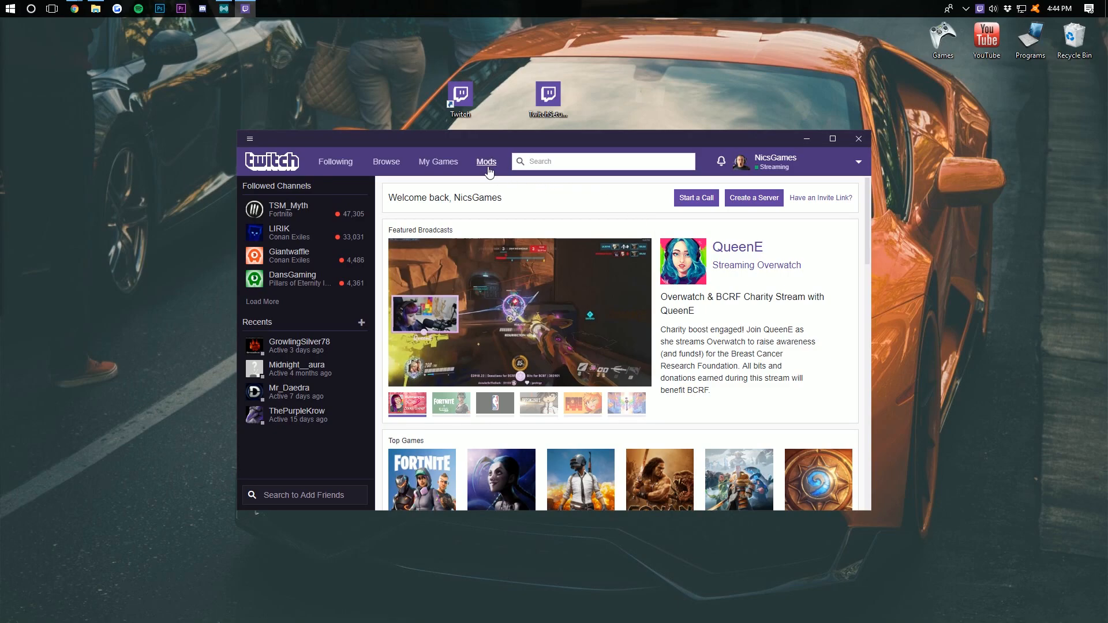
# - In Minecraft mods, browse FTB modpacks, search 'revel' and install FTB Revelation
pyautogui.click(486, 161)
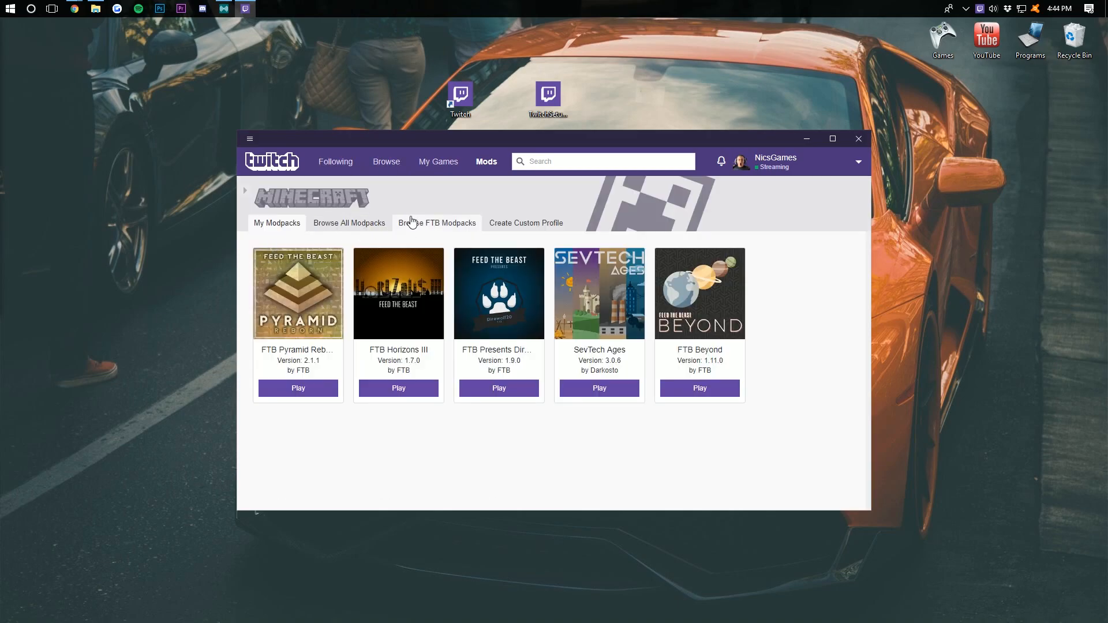
pyautogui.click(437, 223)
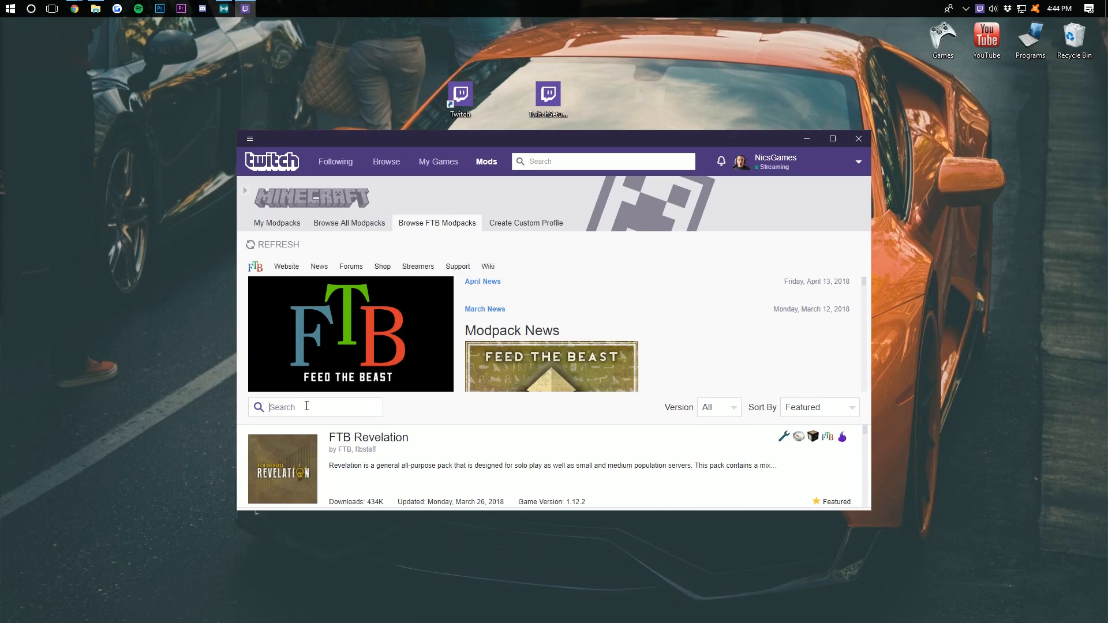
pyautogui.write('revel')
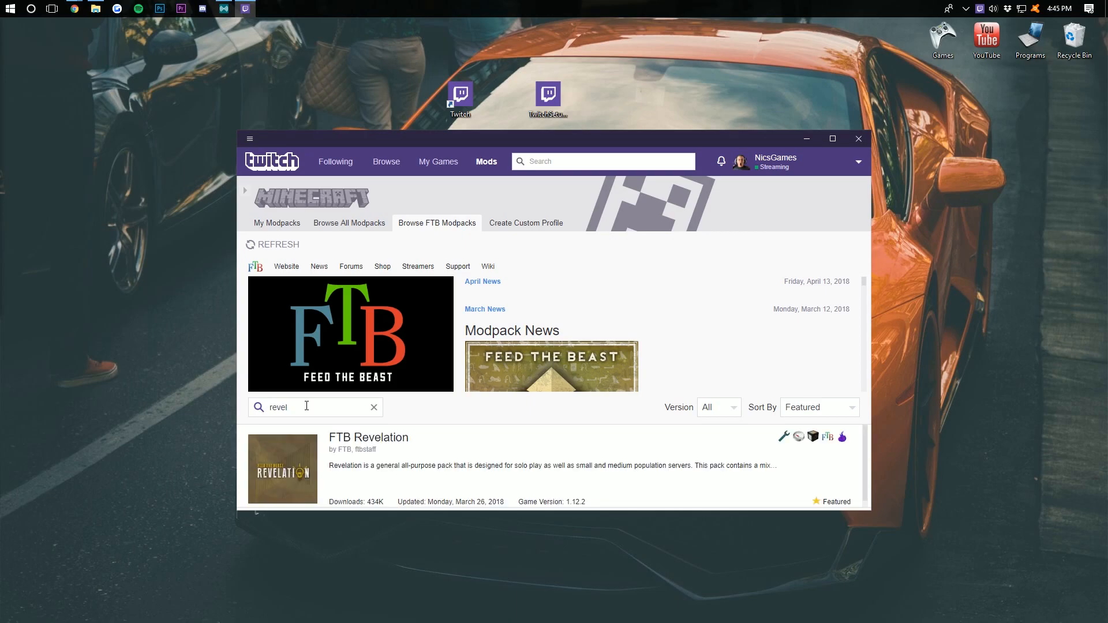
pyautogui.moveTo(281, 486)
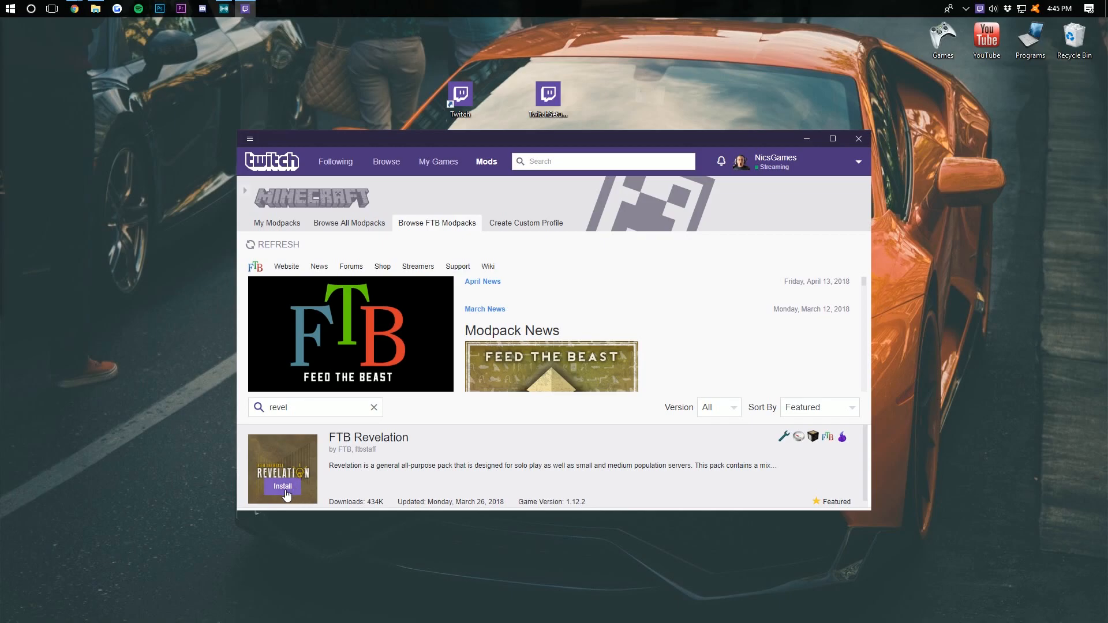
pyautogui.click(282, 486)
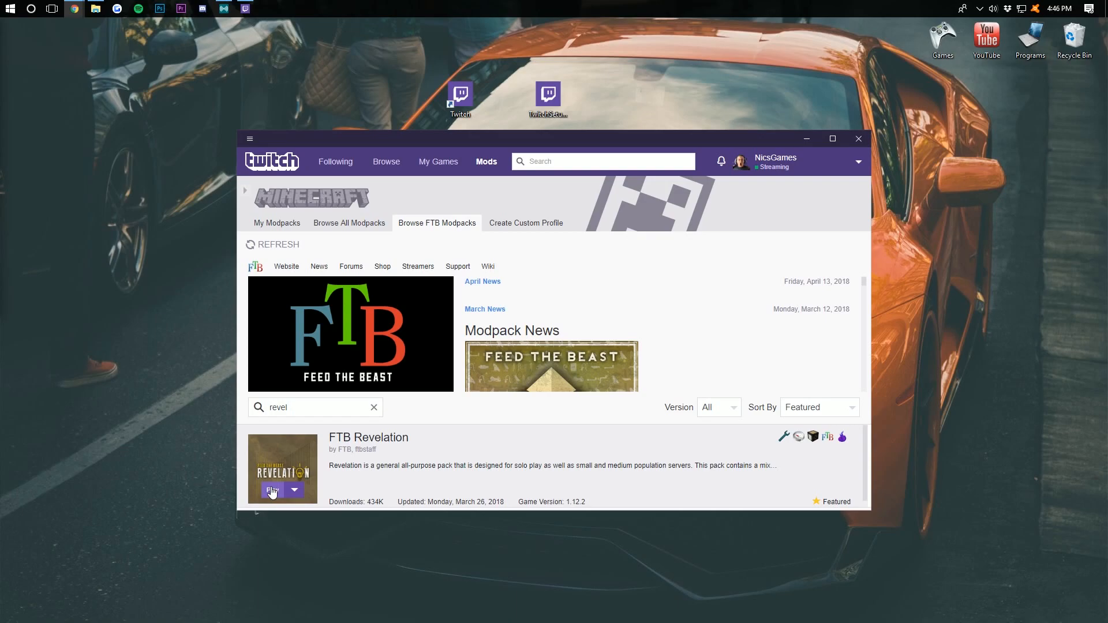
pyautogui.moveTo(413, 492)
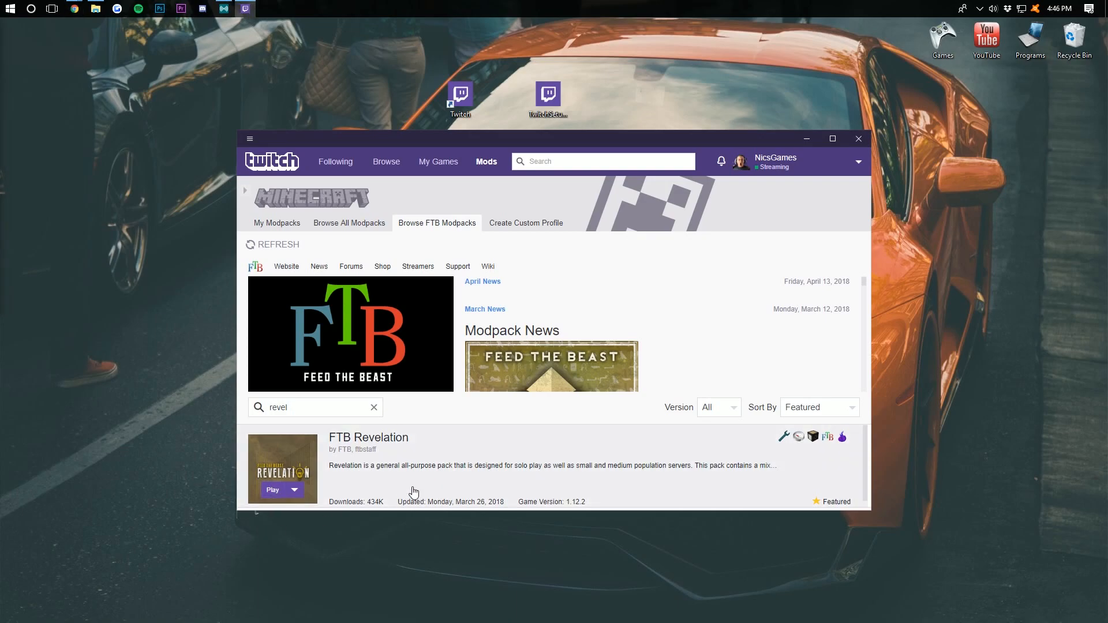
# - Play FTB Revelation from Twitch and start the Forge profile in the Minecraft Launcher
pyautogui.click(273, 489)
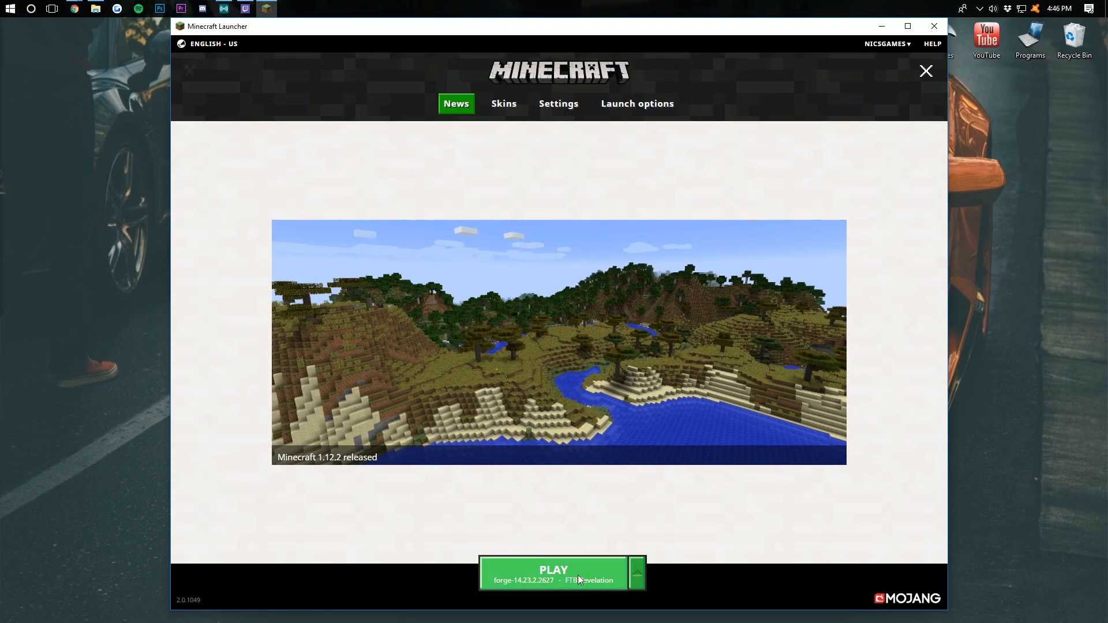
pyautogui.moveTo(336, 348)
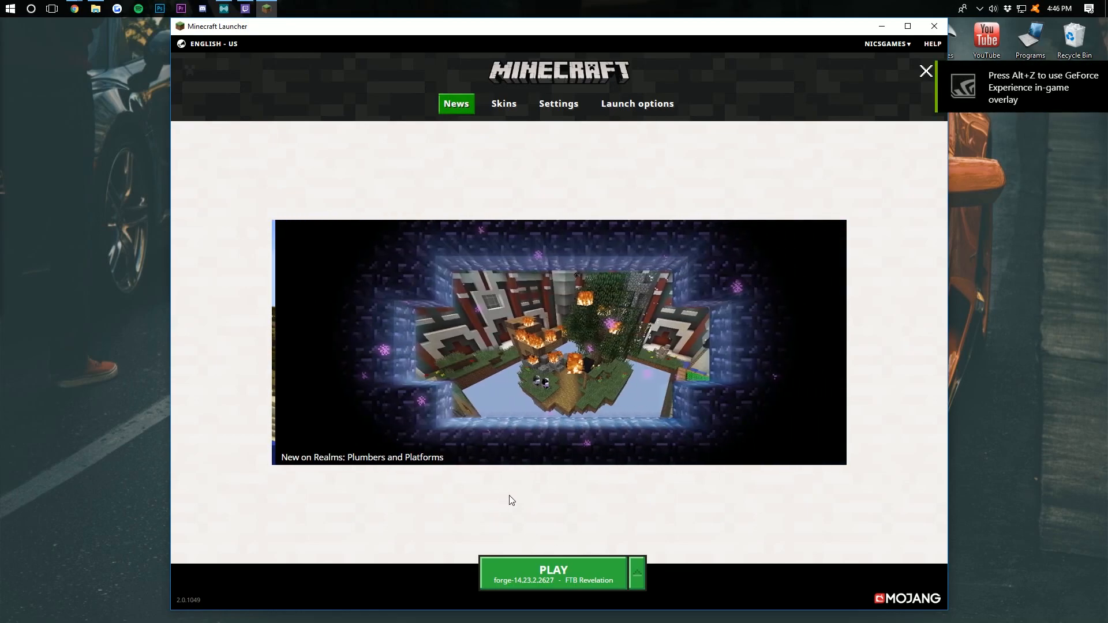
pyautogui.click(635, 573)
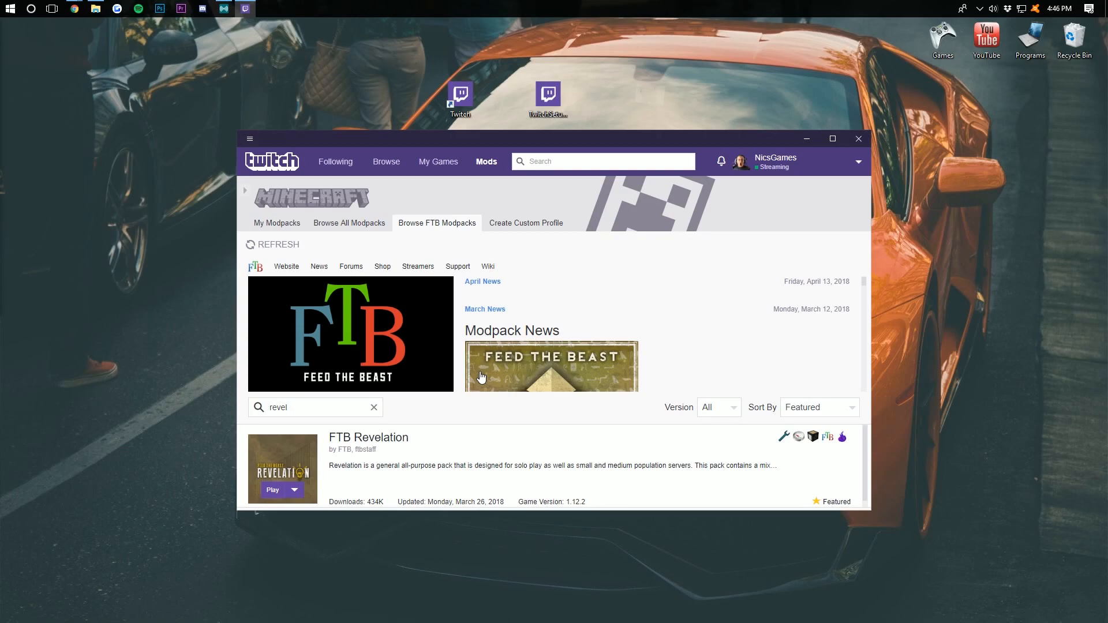
# - Review the 184 loaded mods on the Minecraft main menu and return to it
pyautogui.click(273, 490)
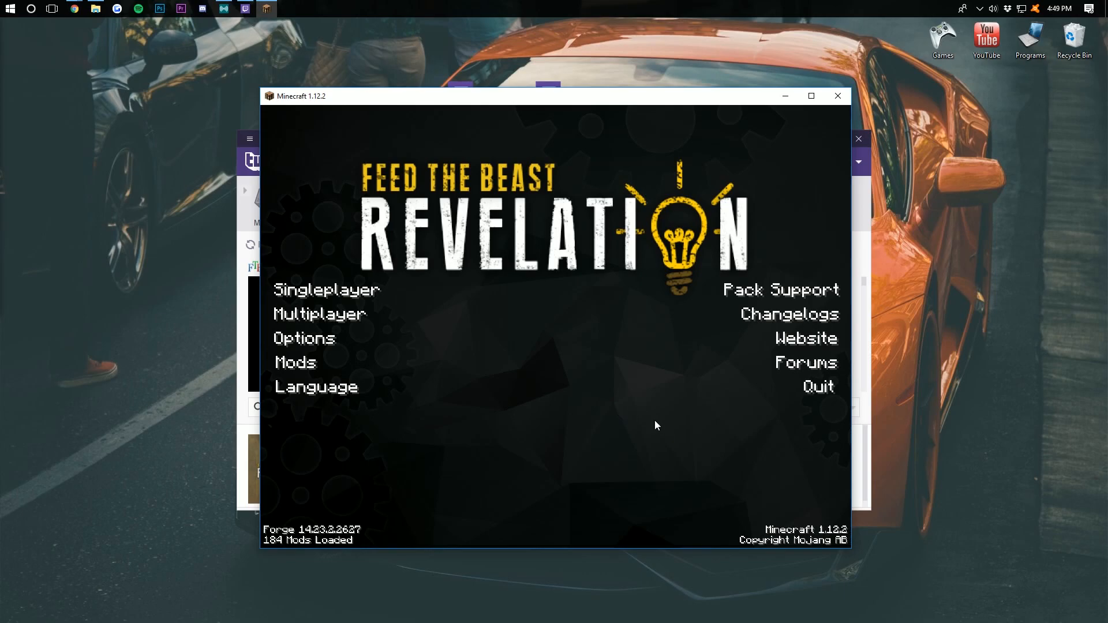
pyautogui.moveTo(524, 225)
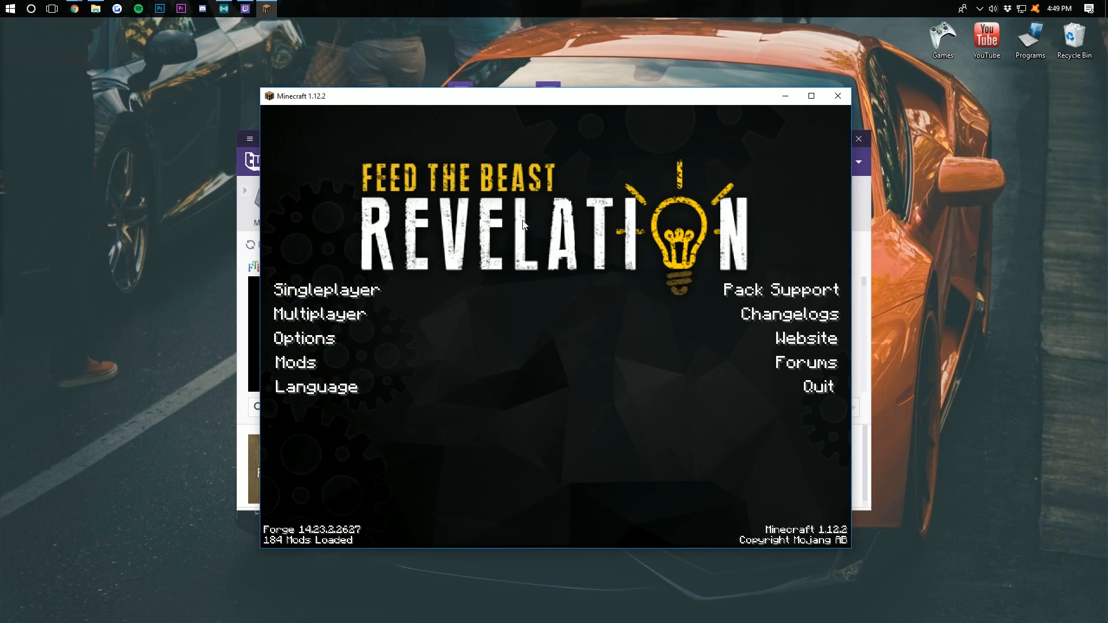
pyautogui.moveTo(730, 265)
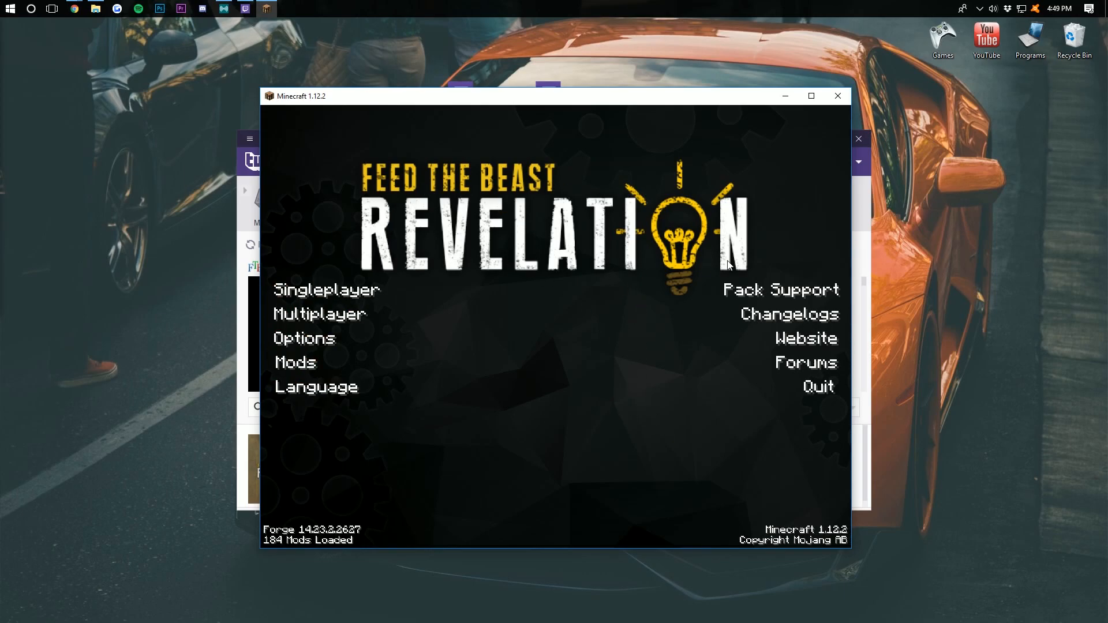
pyautogui.moveTo(294, 363)
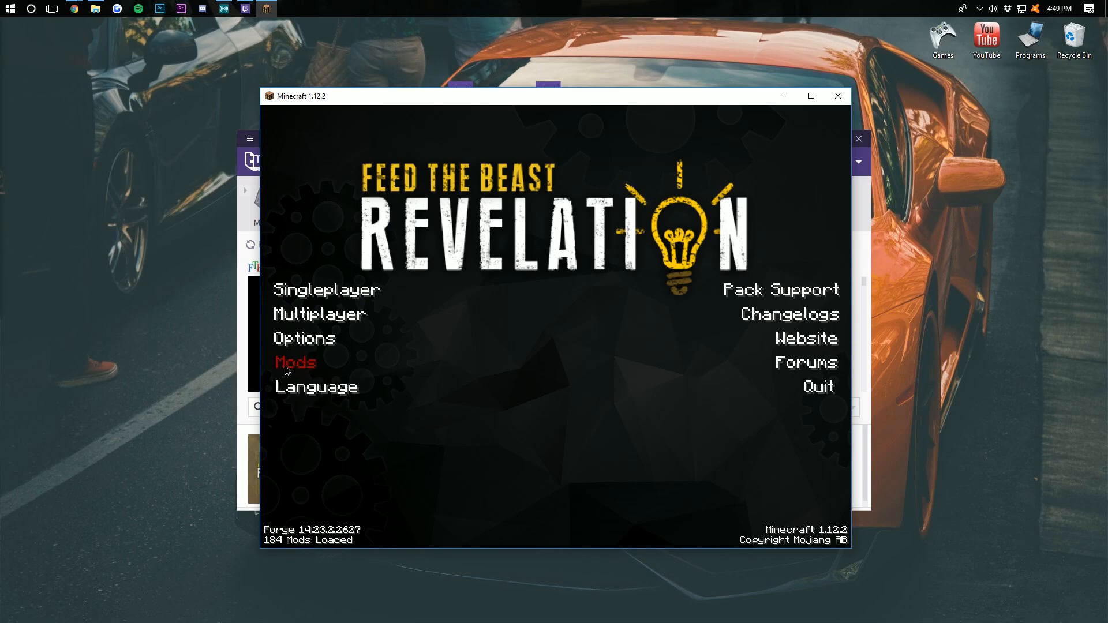
pyautogui.click(295, 362)
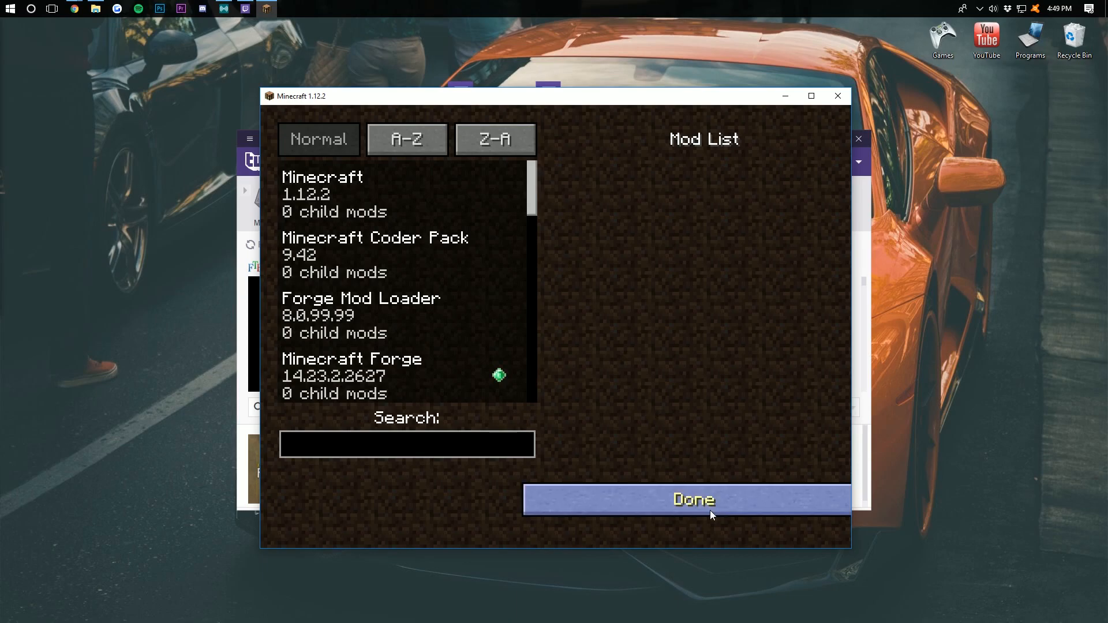
pyautogui.click(692, 500)
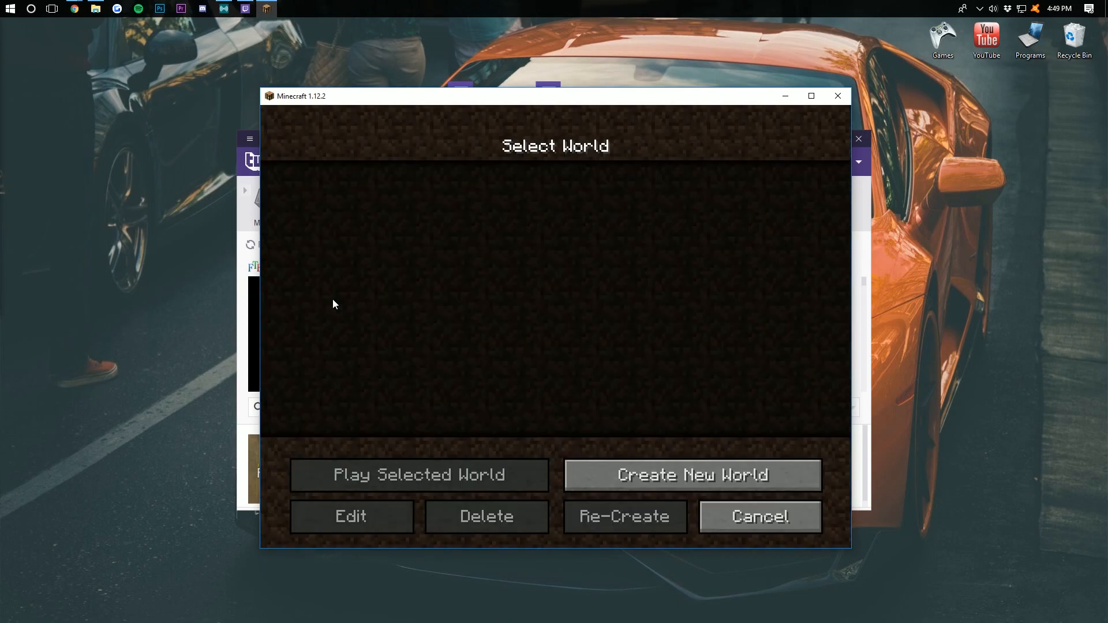
# - Create a new Survival world with default settings and let it generate
pyautogui.click(691, 475)
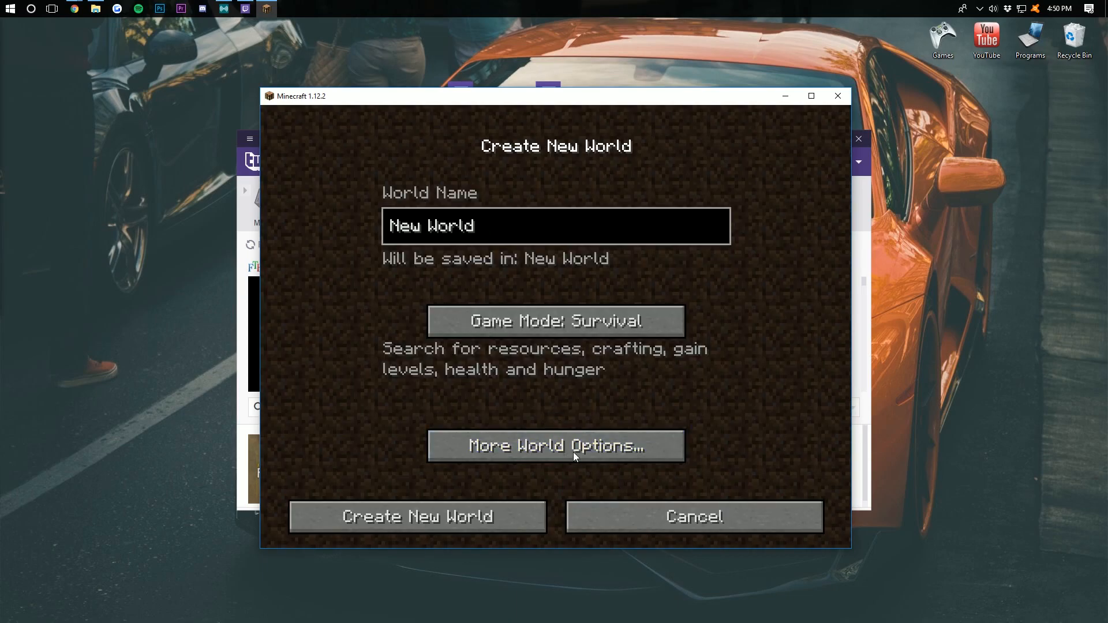
pyautogui.click(417, 517)
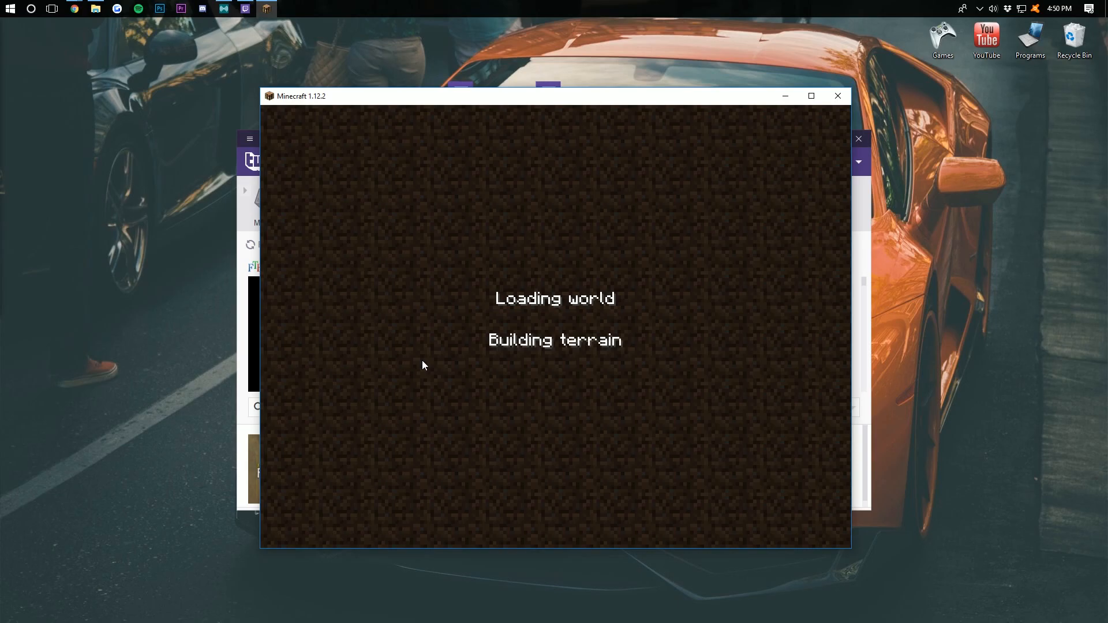
pyautogui.moveTo(366, 180)
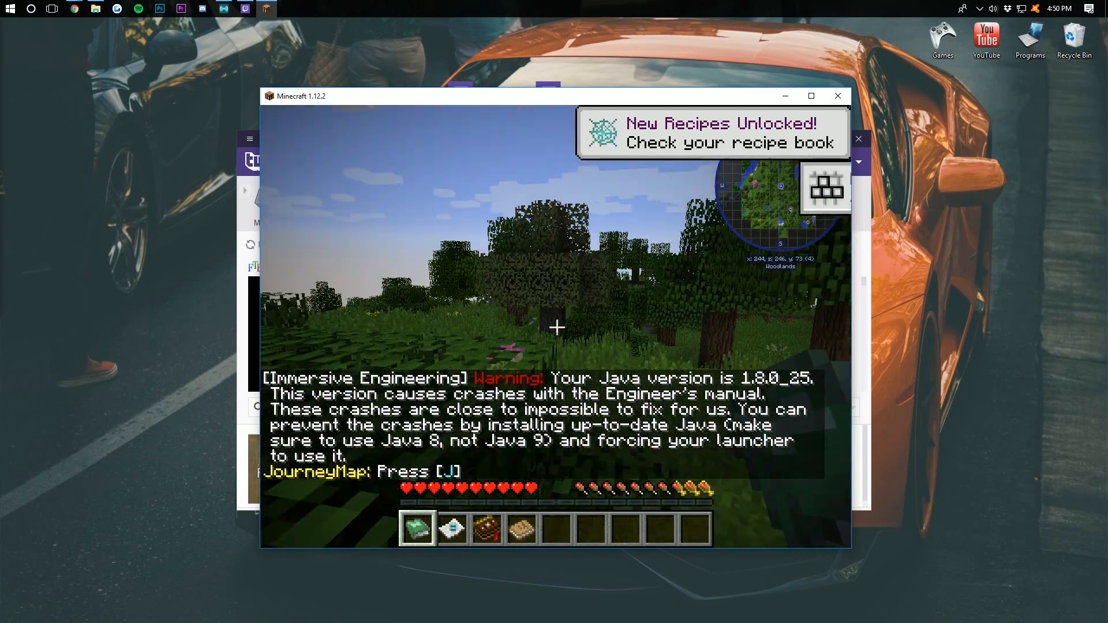
pyautogui.press('e')
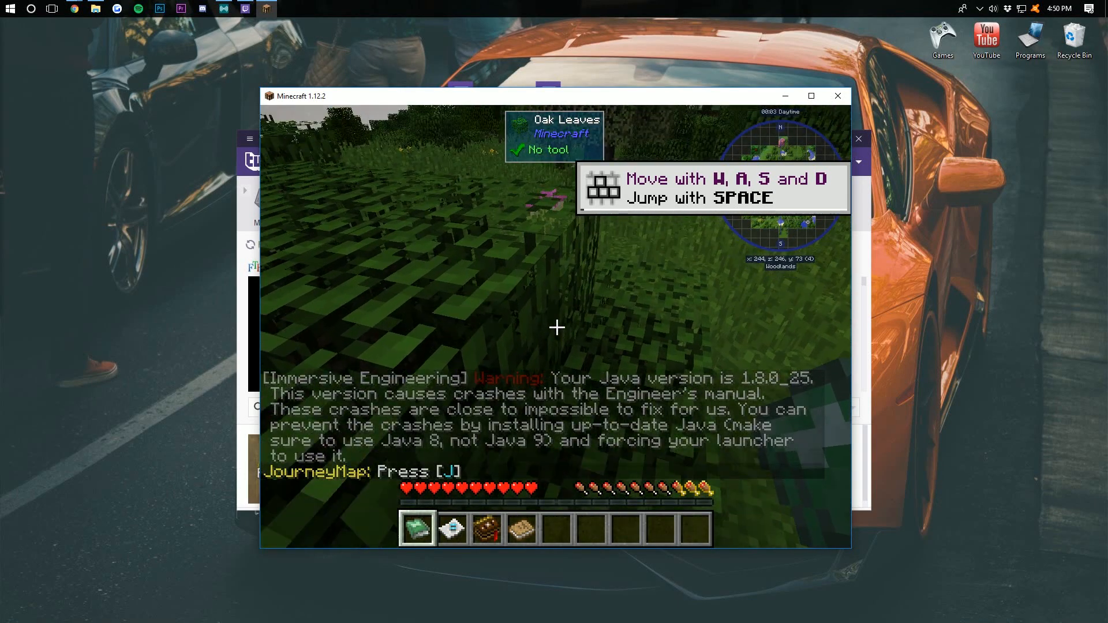
pyautogui.moveTo(556, 326)
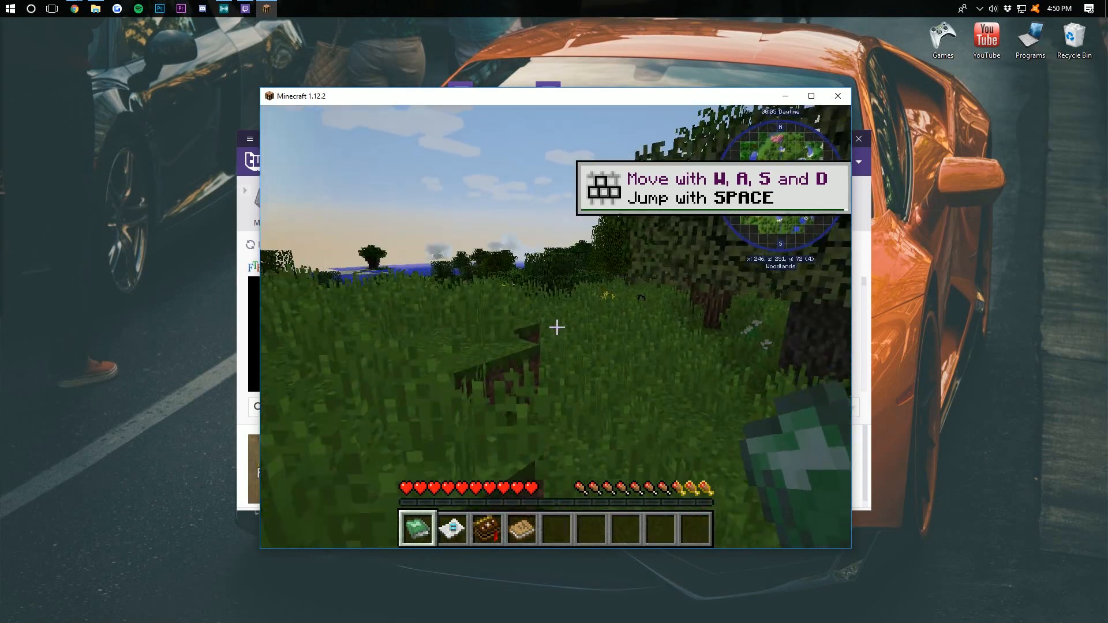